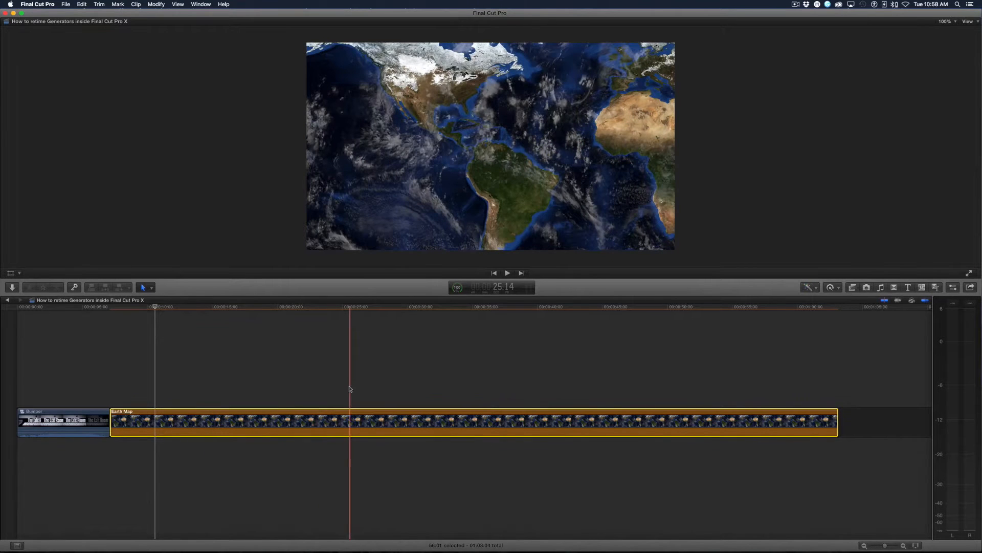
Step: Undo the clip shortening and wrap the full Earth Map generator in a project-named compound clip
{"action": "left_click", "coordinate": [507, 272]}
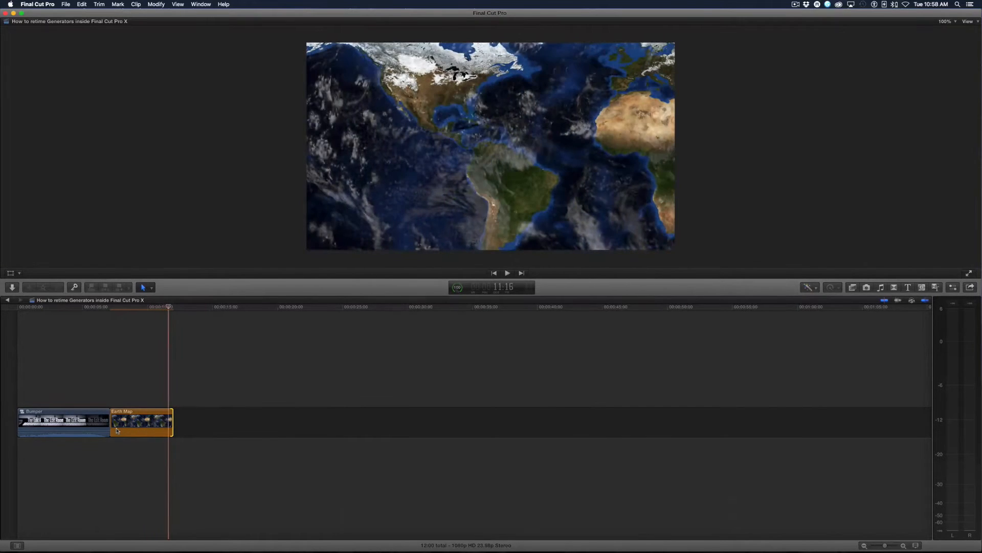
{"action": "left_click", "coordinate": [139, 423]}
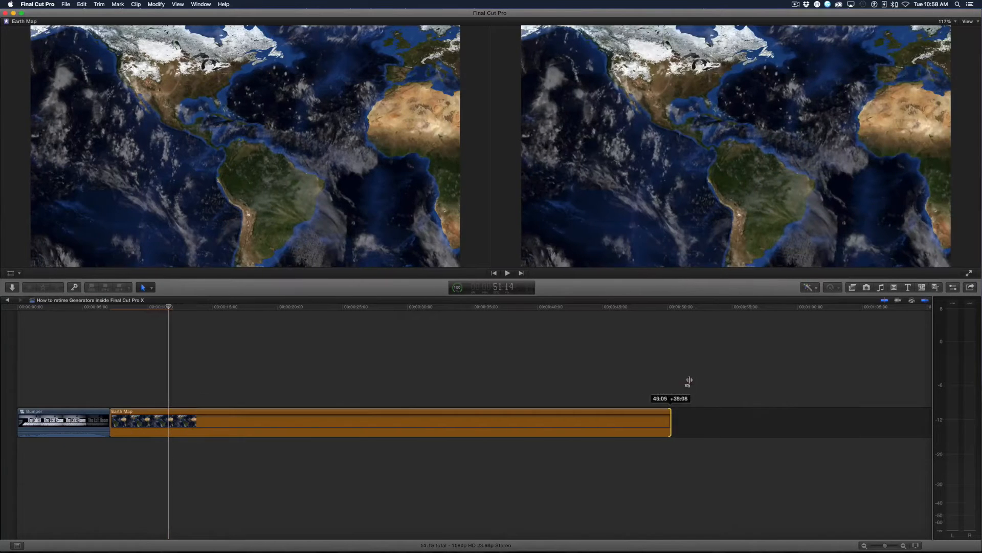
{"action": "key", "text": "cmd+z"}
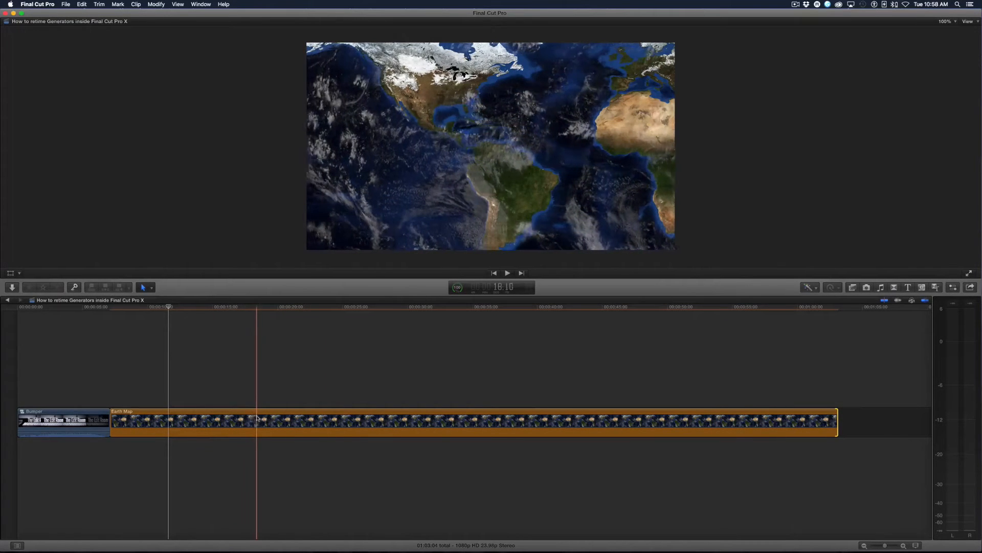
{"action": "left_click", "coordinate": [359, 428]}
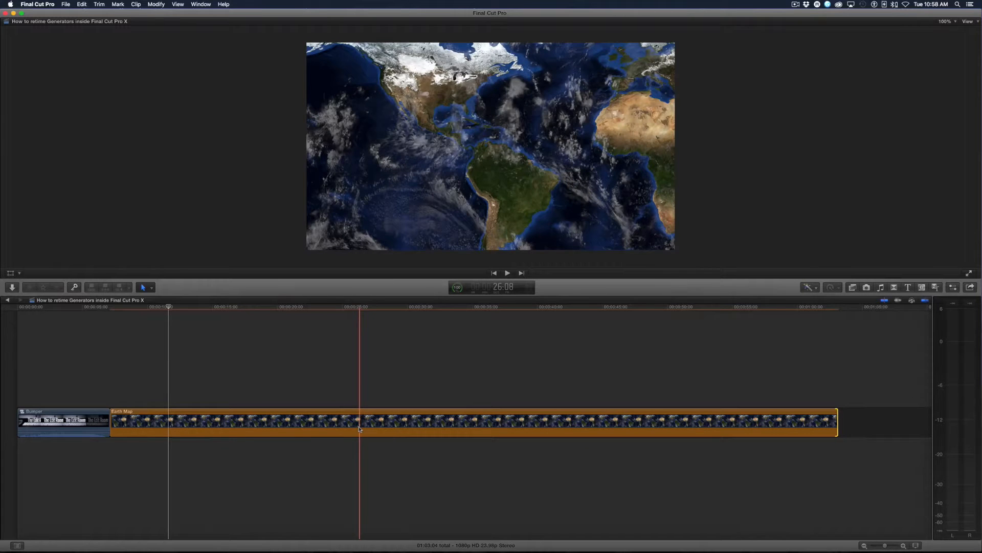
{"action": "left_click", "coordinate": [519, 406]}
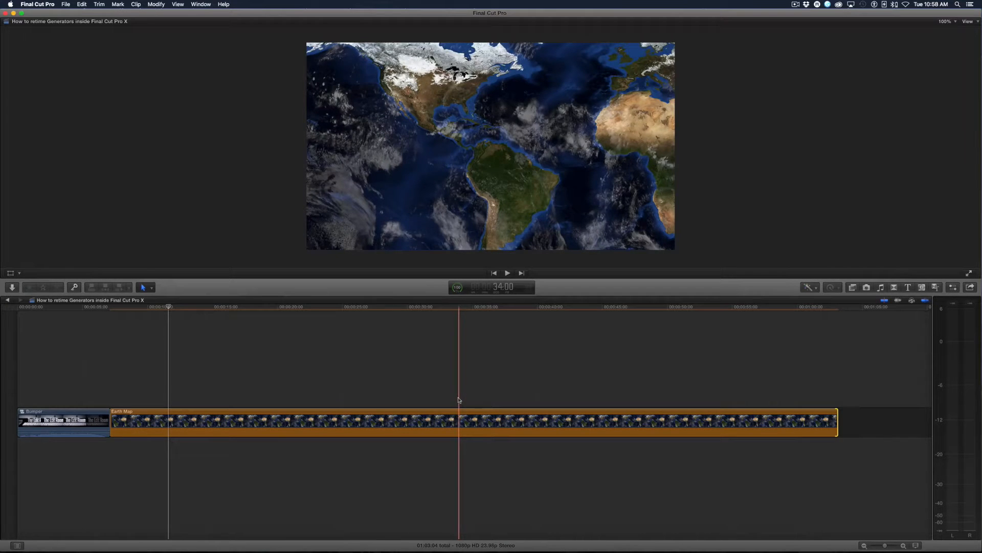
{"action": "left_click", "coordinate": [427, 421]}
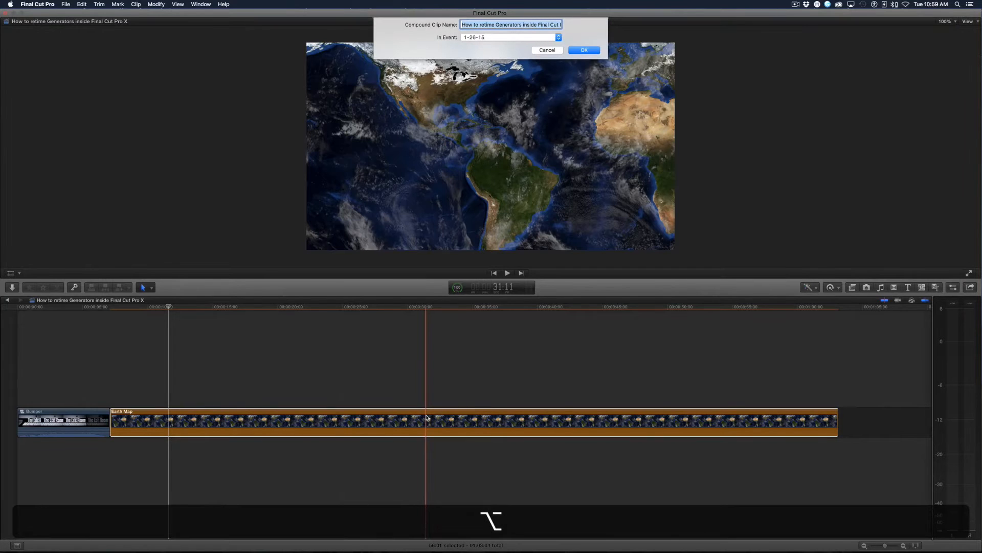
{"action": "left_click", "coordinate": [583, 50]}
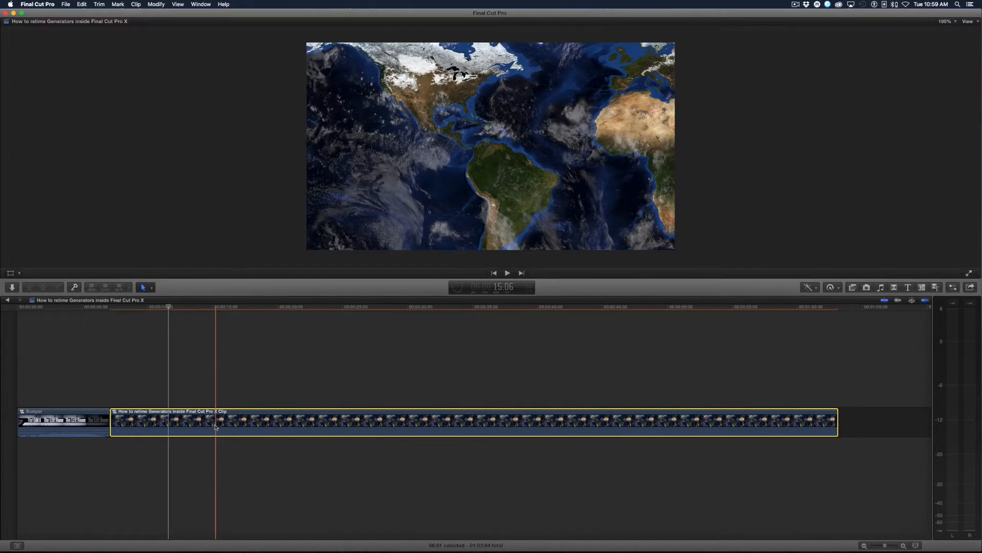
Step: Show the compound clip's retime bar with Command-R, trim it shorter, undo, and redo the trim
{"action": "key", "text": "cmd+r"}
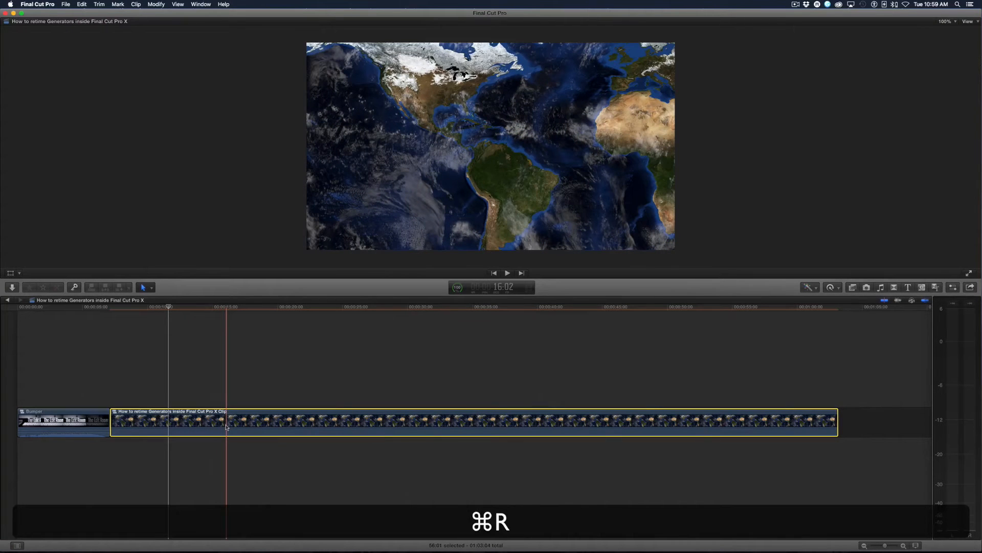
{"action": "key", "text": "cmd+r"}
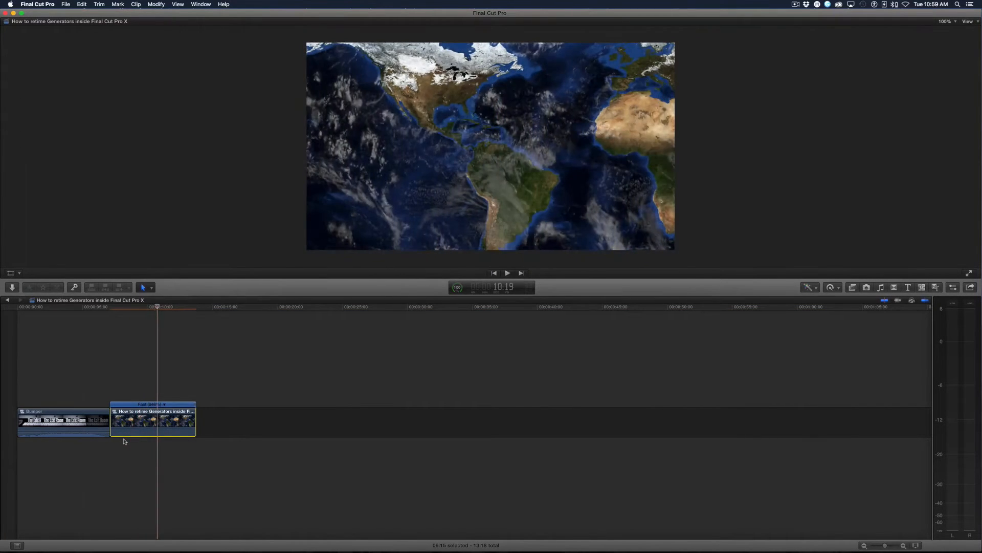
{"action": "key", "text": "cmd+z"}
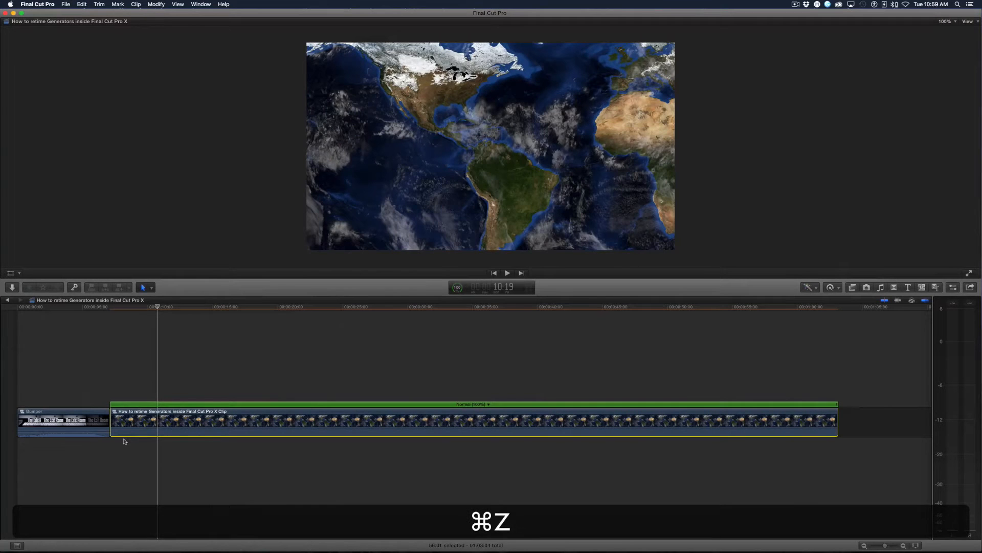
{"action": "key", "text": "cmd+z"}
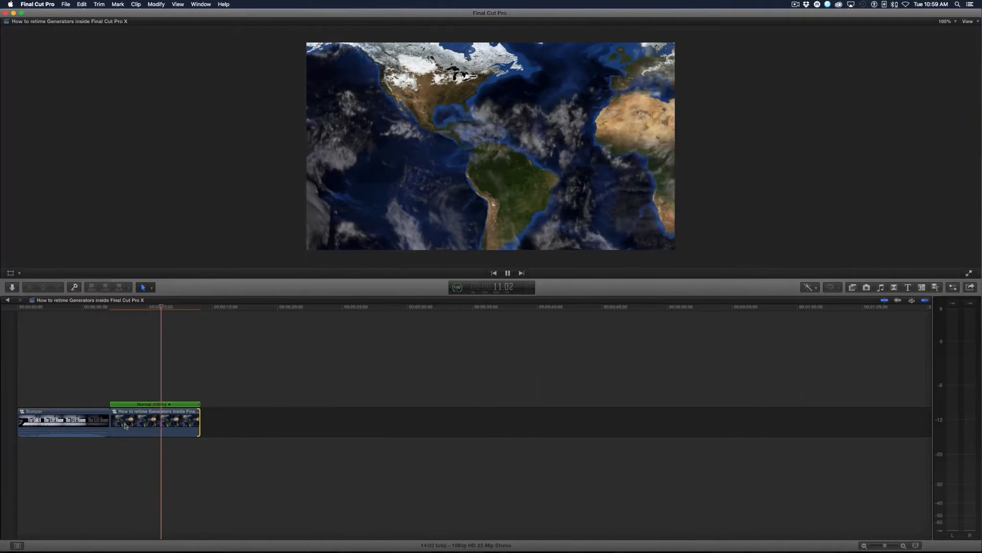
Step: Extend the Earth Map compound clip to full length and blade its speed into two normal sections
{"action": "left_click", "coordinate": [507, 273]}
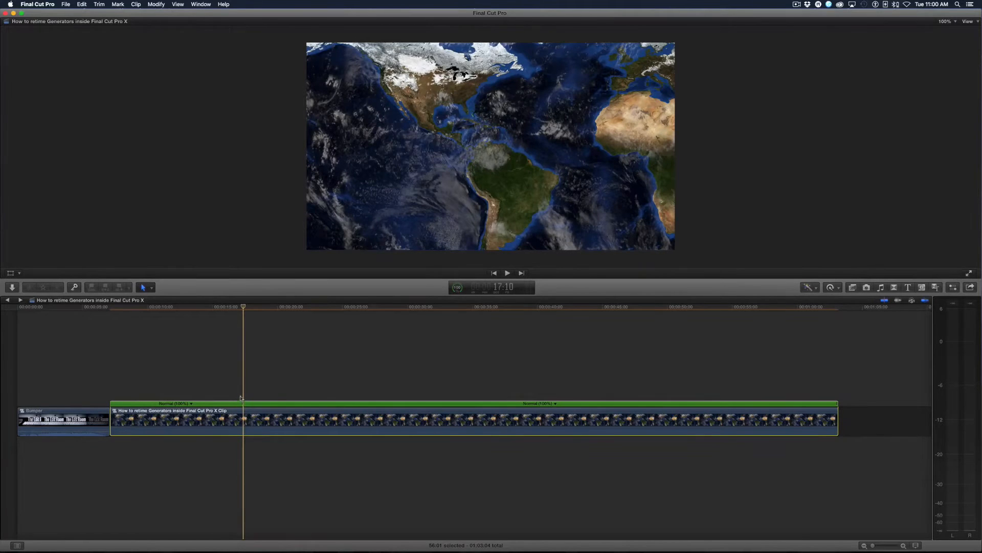
Step: Set the first retime section to Fast, shortening the clip to about 53 seconds
{"action": "left_click", "coordinate": [832, 287]}
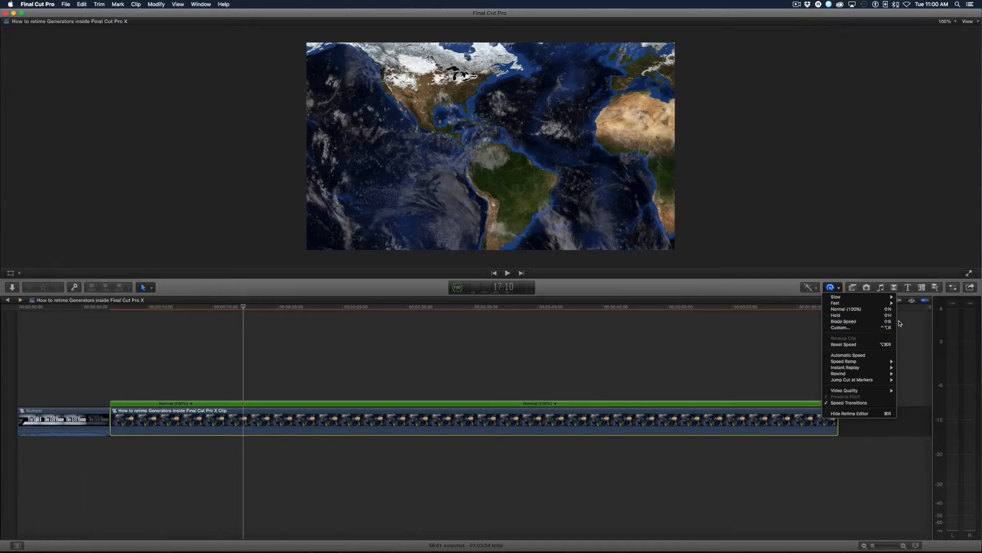
{"action": "mouse_move", "coordinate": [206, 481]}
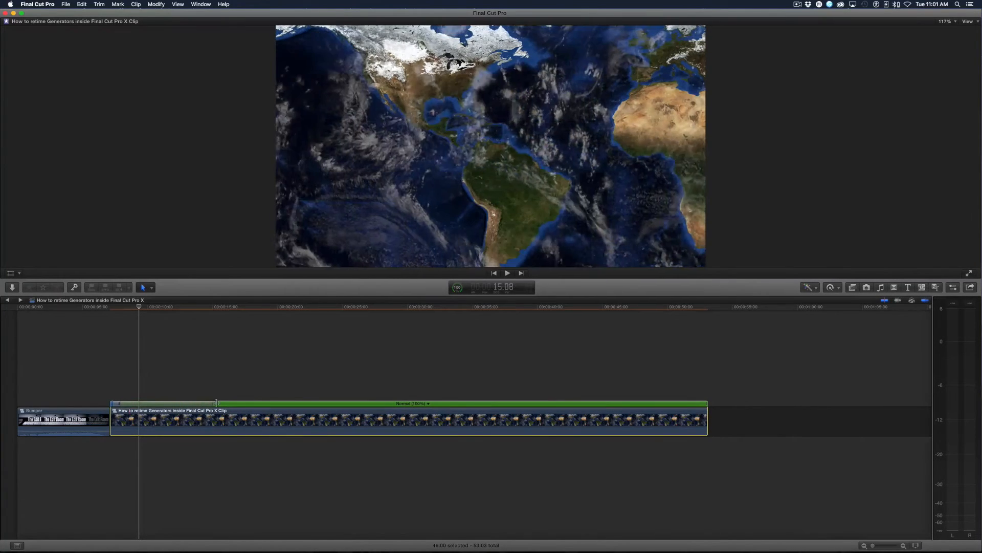
{"action": "left_click", "coordinate": [507, 273]}
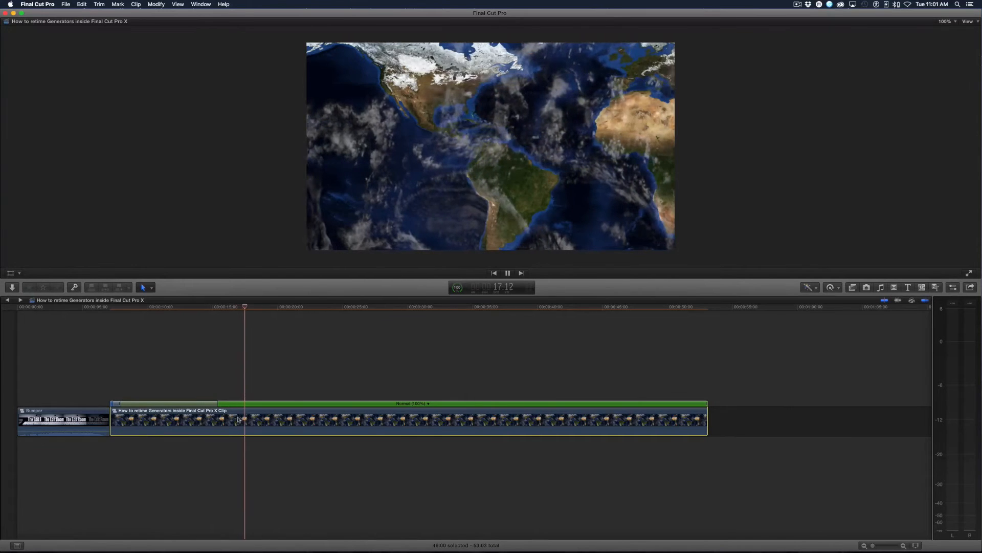
Step: Open the compound clip to view the Earth Map generator, then go back to the project timeline
{"action": "left_click", "coordinate": [508, 272]}
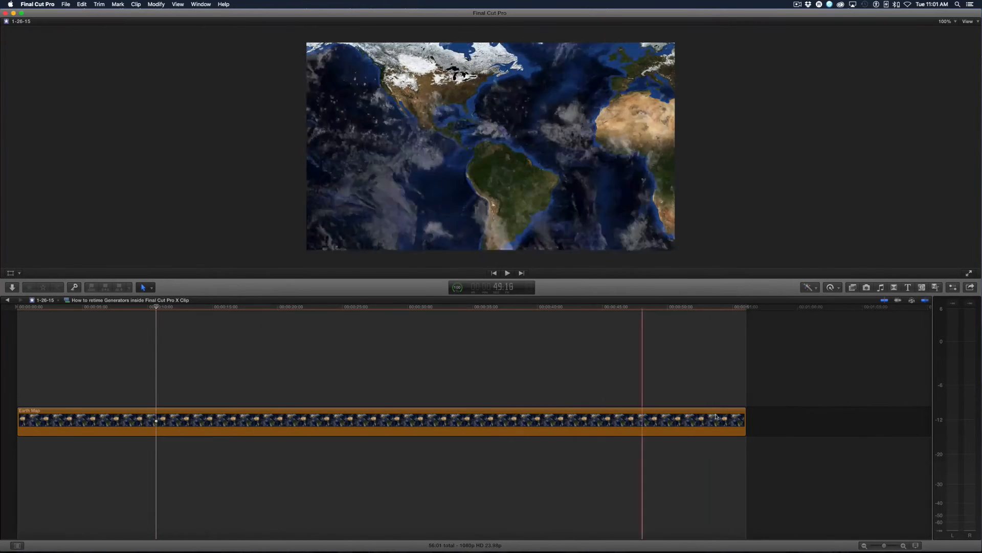
{"action": "left_click", "coordinate": [225, 419]}
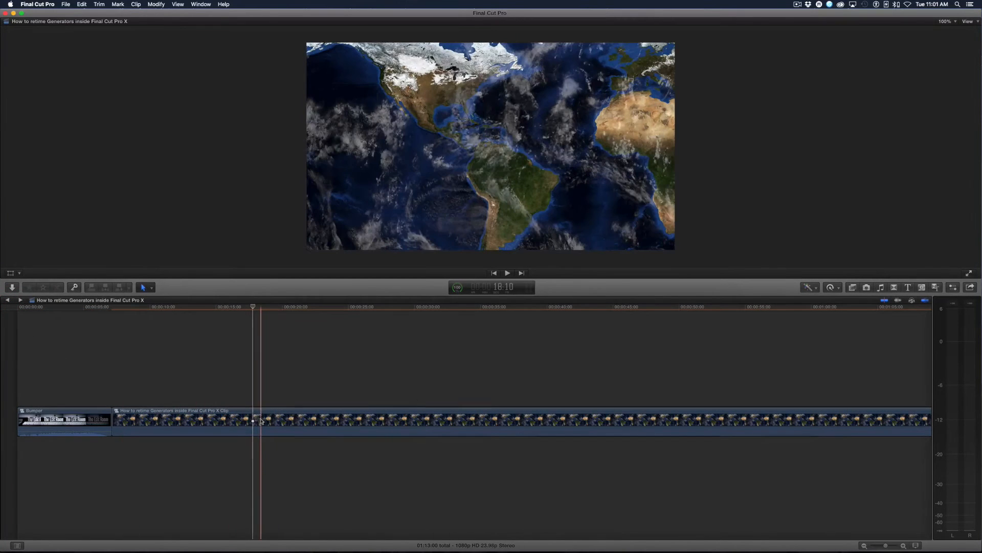
Step: Insert a Hold section mid-clip between normal-speed sections and adjust its length
{"action": "key", "text": "cmd+r"}
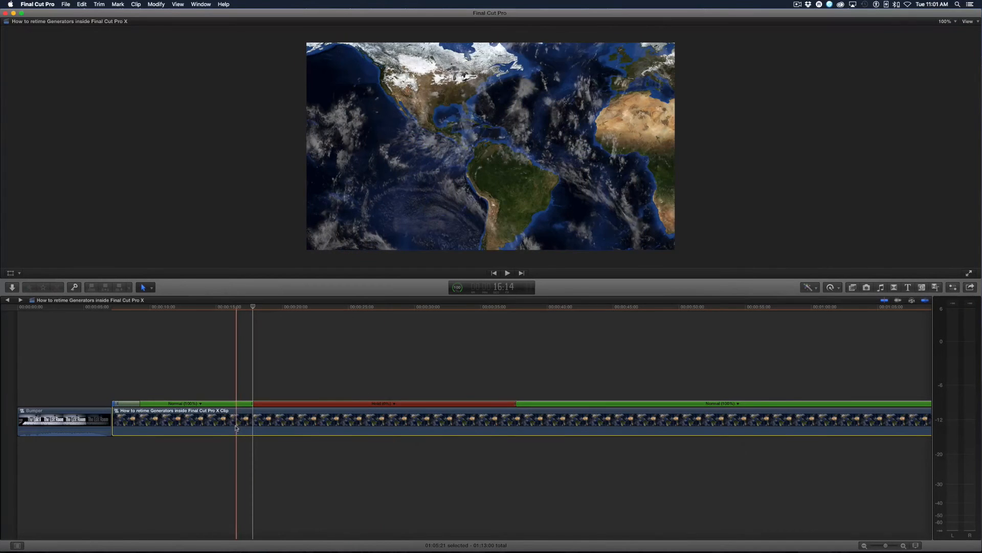
{"action": "left_click", "coordinate": [507, 273]}
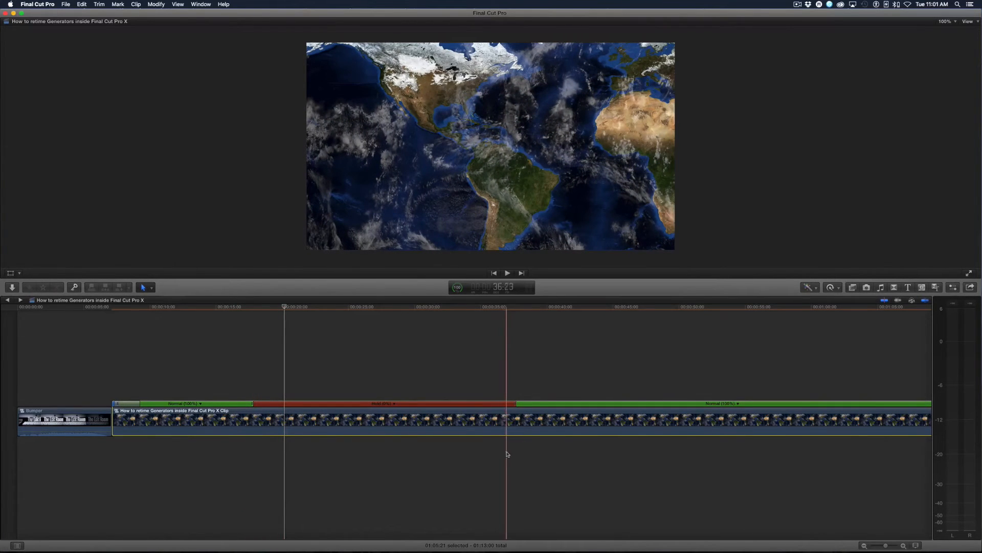
{"action": "left_click", "coordinate": [507, 272]}
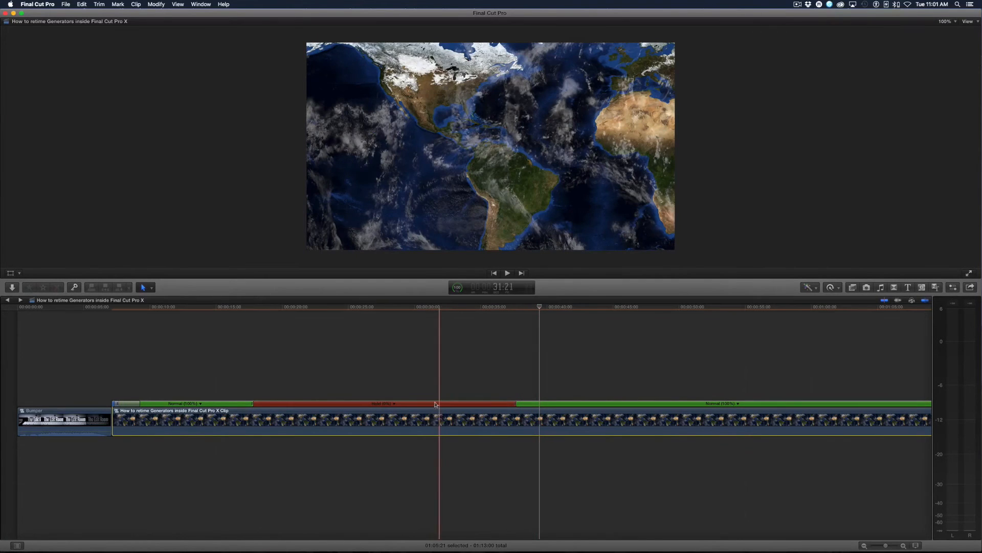
{"action": "left_click", "coordinate": [383, 419]}
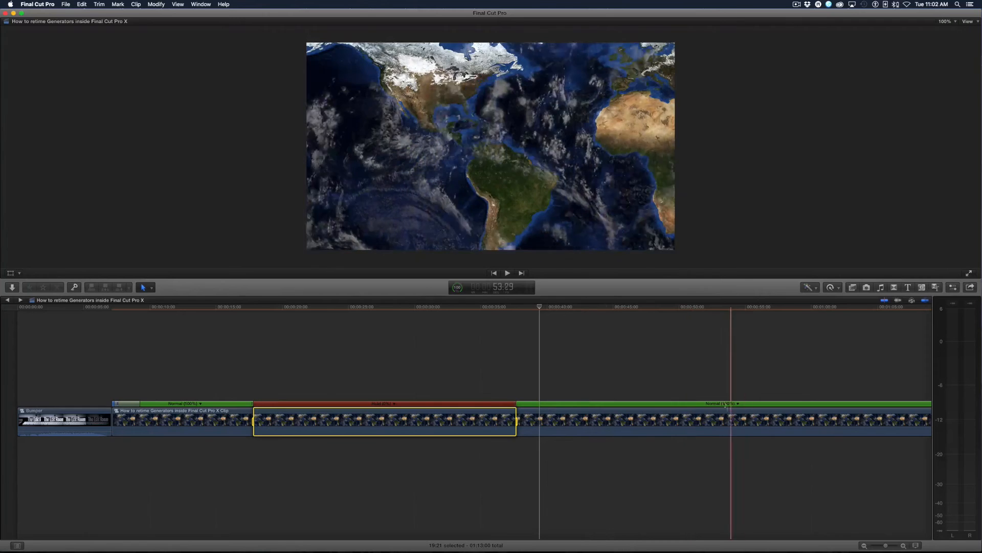
Step: Enable Speed Transitions so the clip eases into and out of the hold section
{"action": "left_click", "coordinate": [530, 391]}
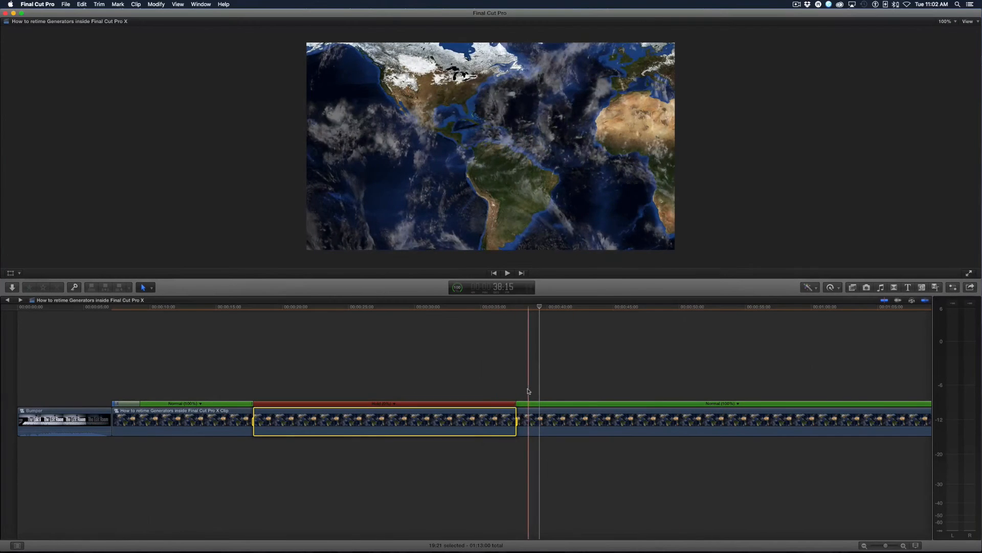
{"action": "left_click", "coordinate": [830, 287]}
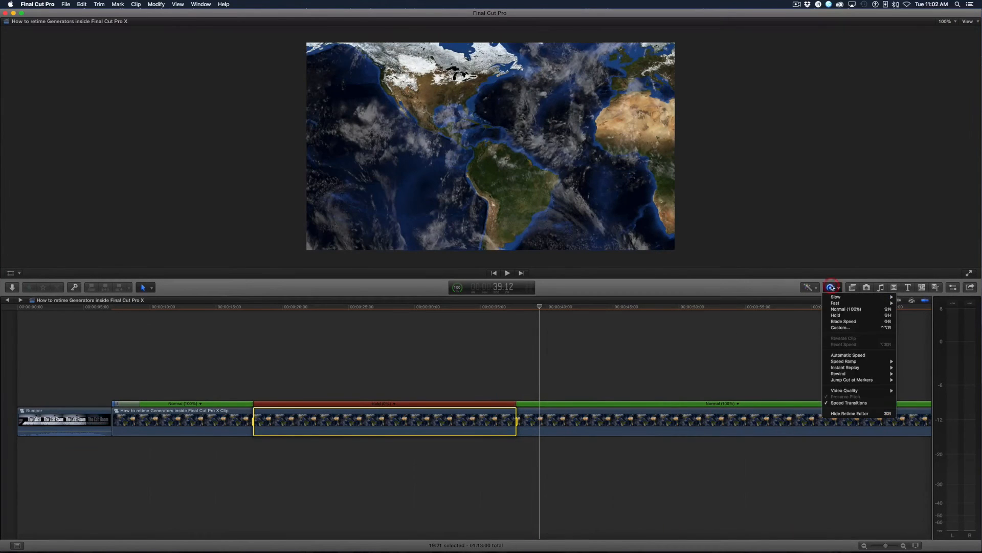
{"action": "mouse_move", "coordinate": [850, 402]}
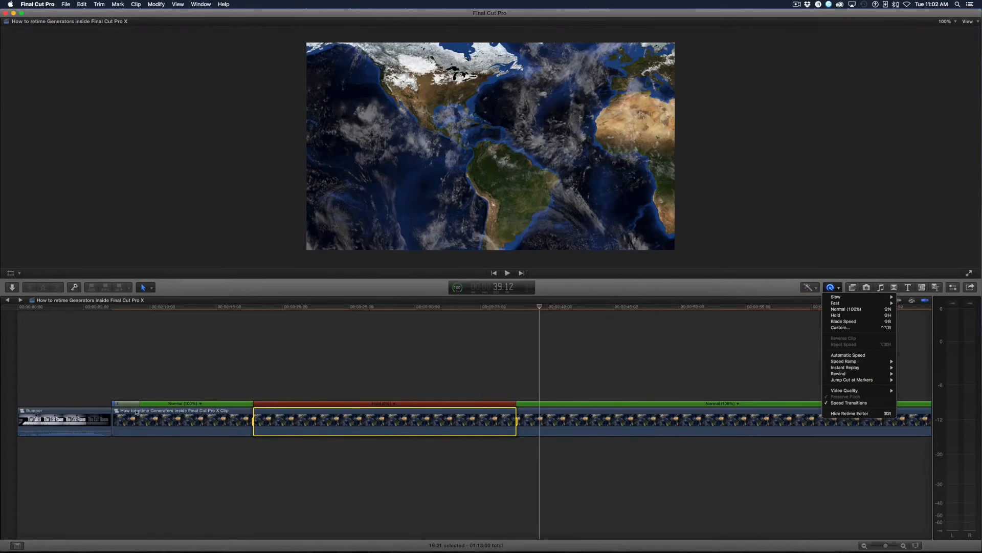
{"action": "mouse_move", "coordinate": [853, 413]}
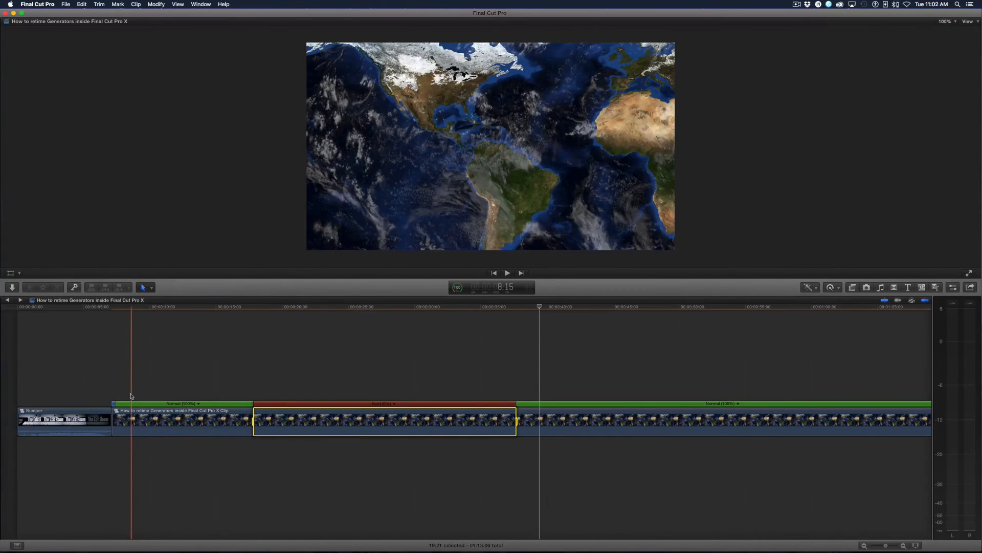
{"action": "left_click", "coordinate": [829, 287]}
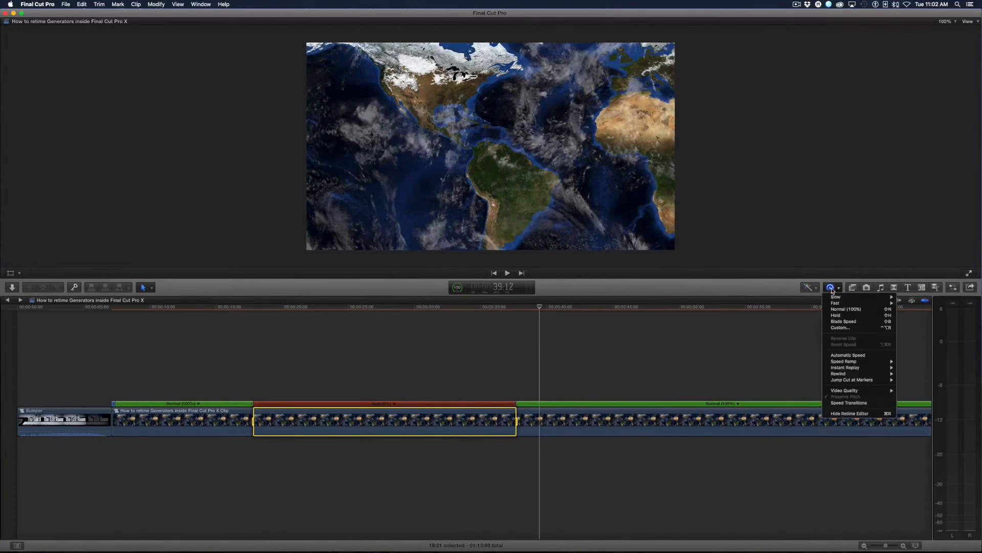
{"action": "mouse_move", "coordinate": [849, 403]}
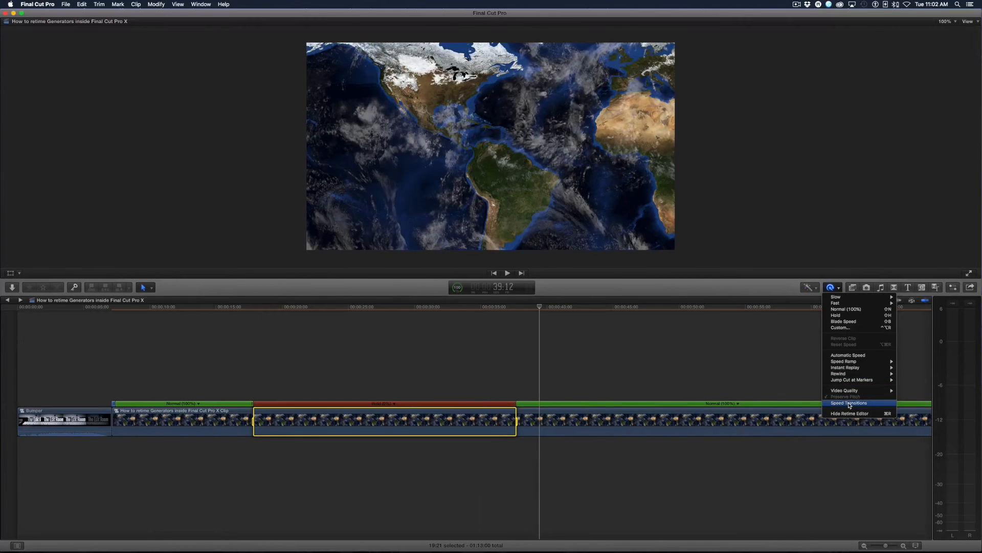
{"action": "left_click", "coordinate": [849, 403]}
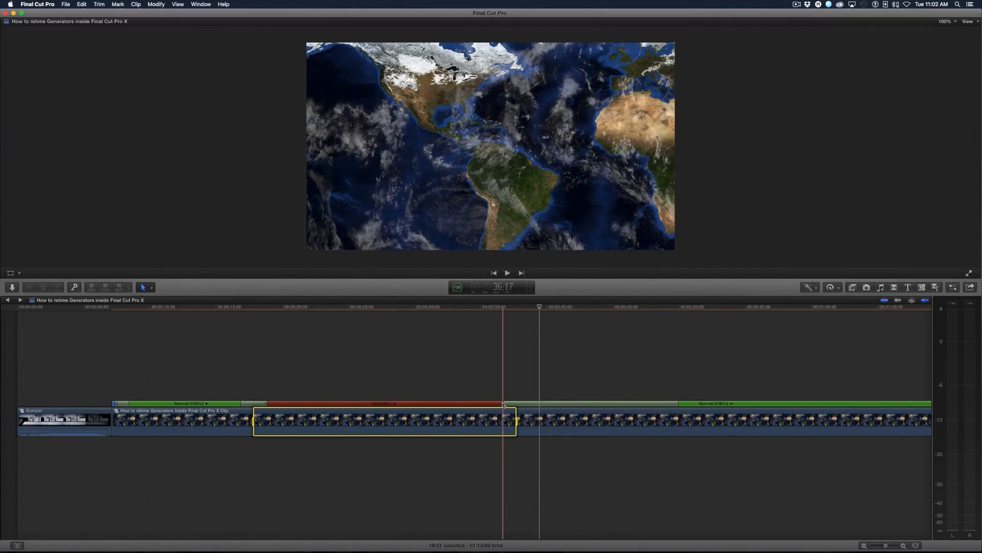
{"action": "left_click", "coordinate": [507, 272]}
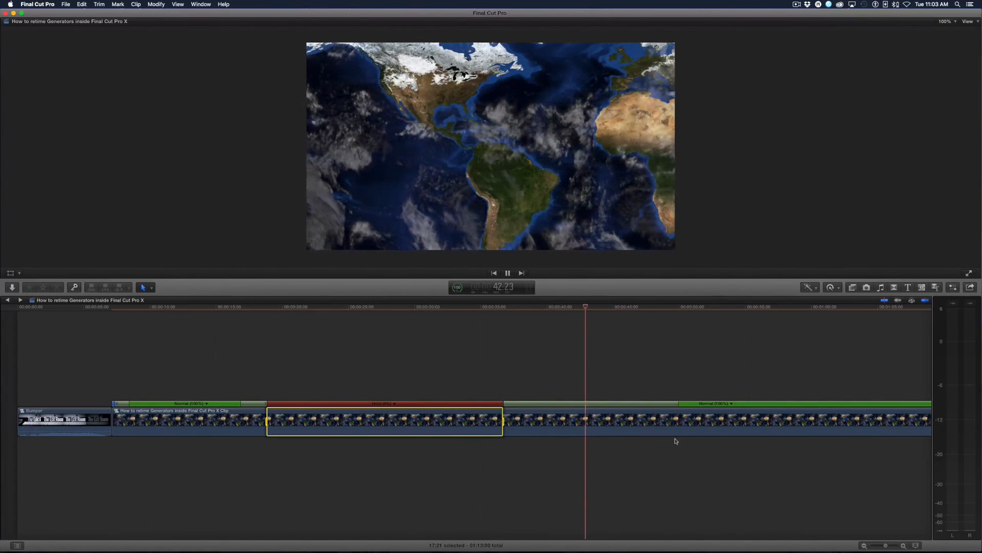
{"action": "left_click", "coordinate": [507, 273]}
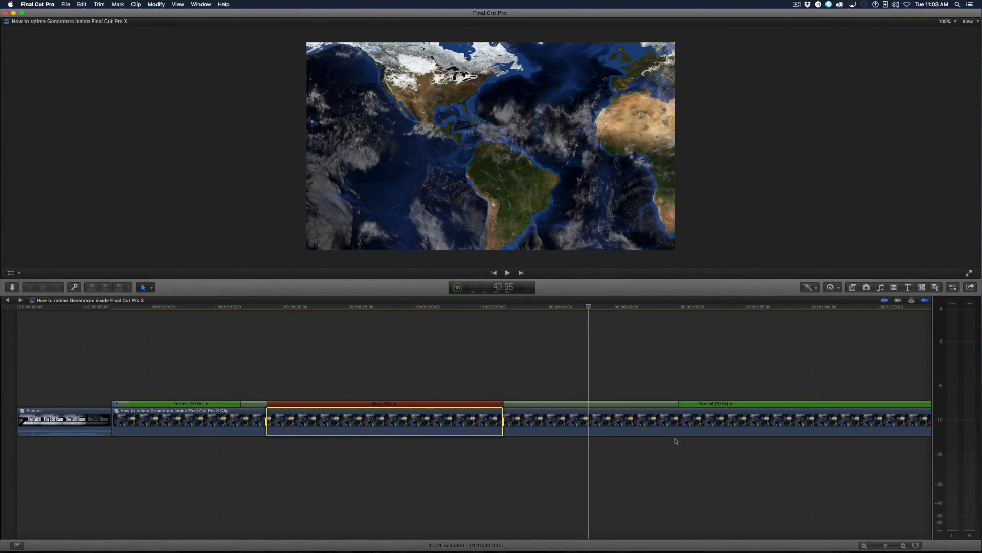